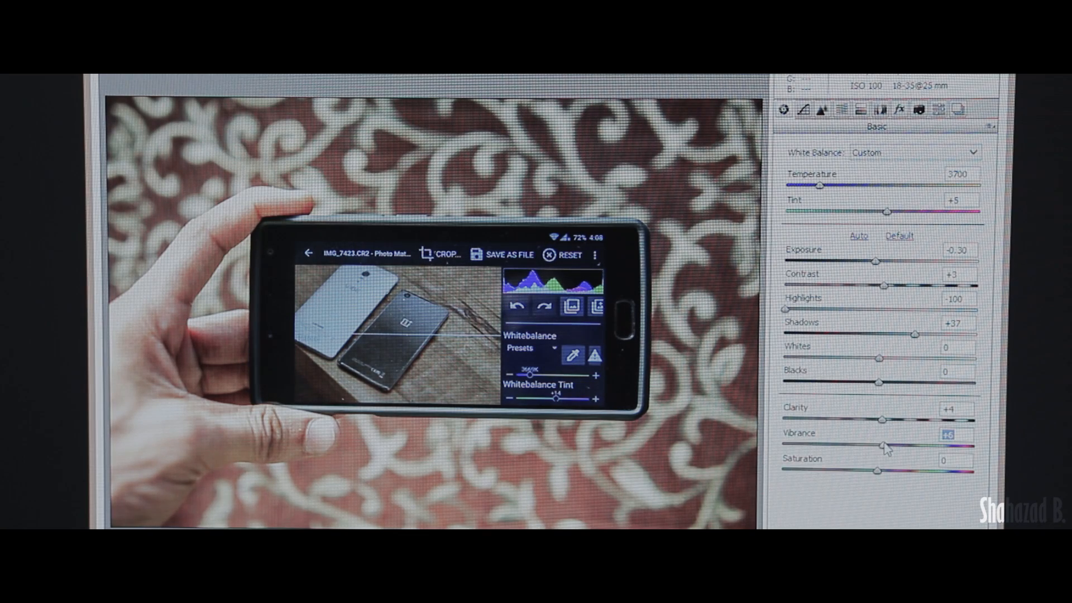
Step: Switch Camera Raw from the Basic panel to the Detail tab's Sharpening and Noise Reduction settings
click(823, 109)
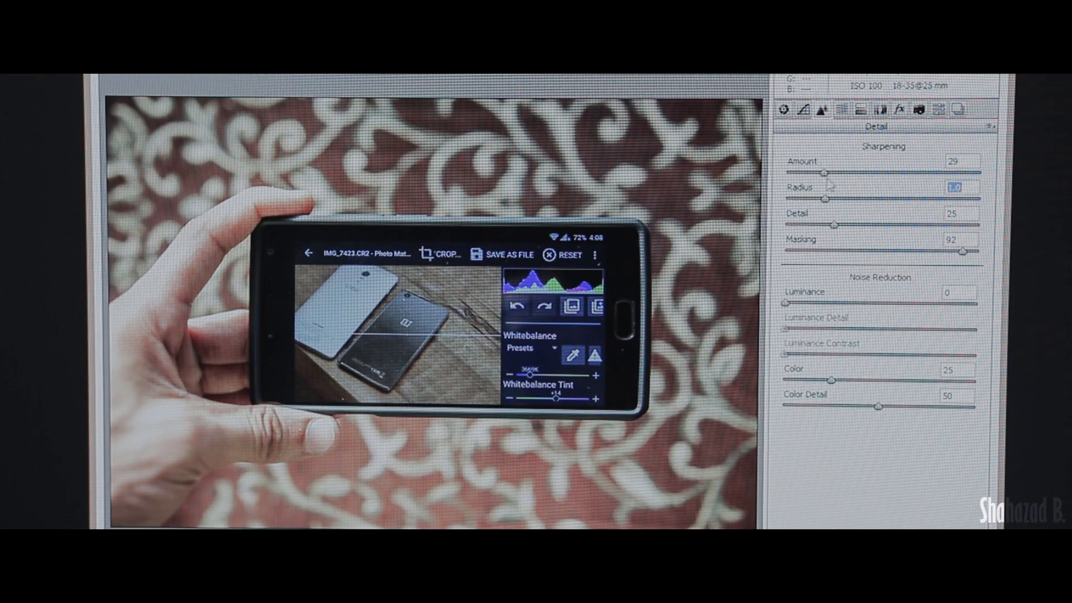
click(784, 109)
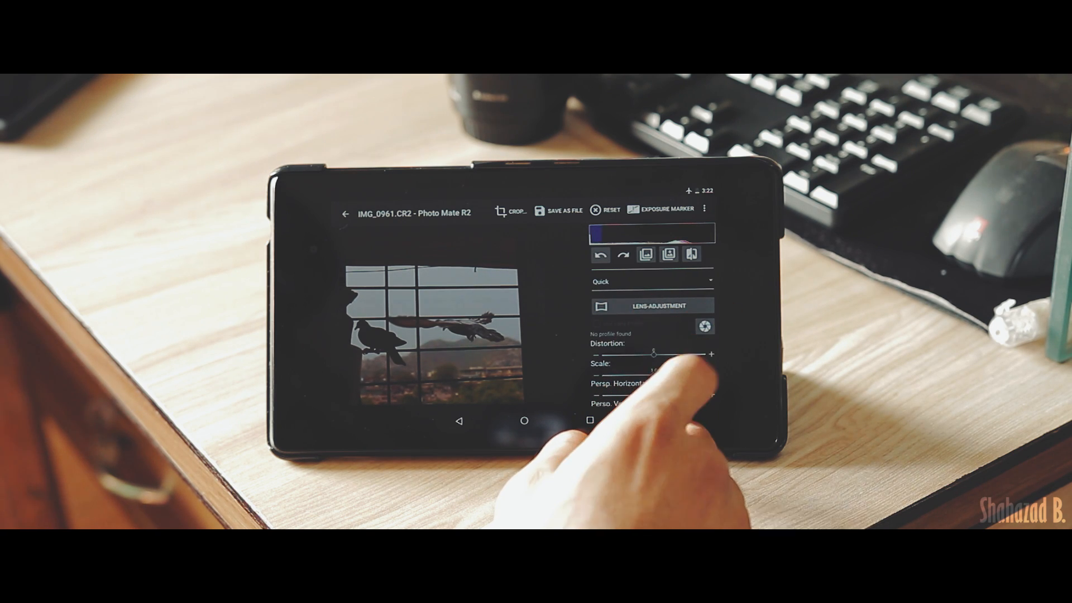
Step: Browse the Choose Lens profile list, then start Save As File for the edited photo
click(705, 327)
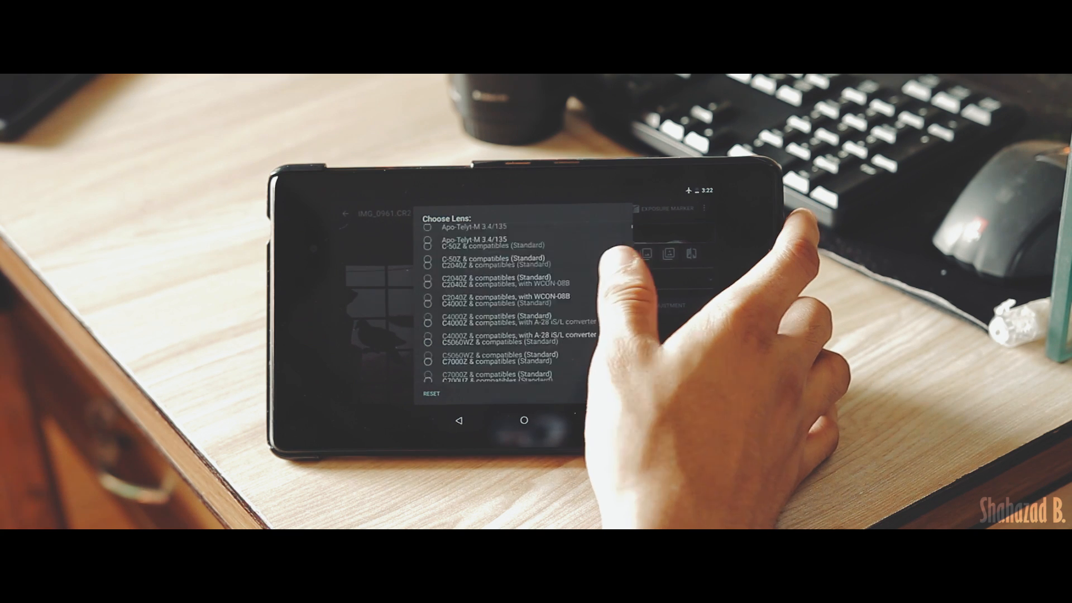
scroll(down, 3)
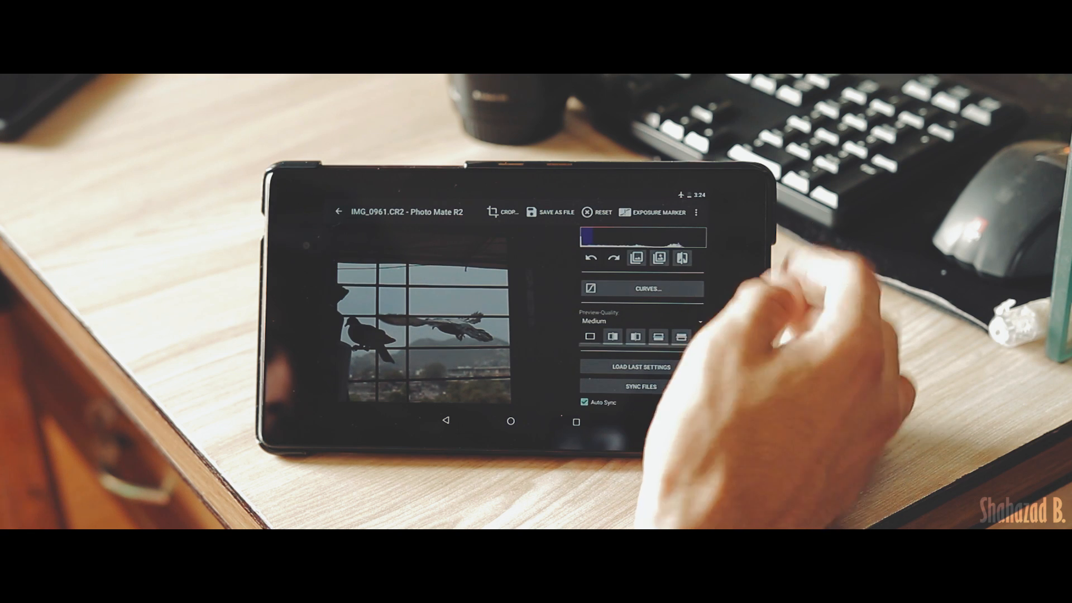
click(550, 211)
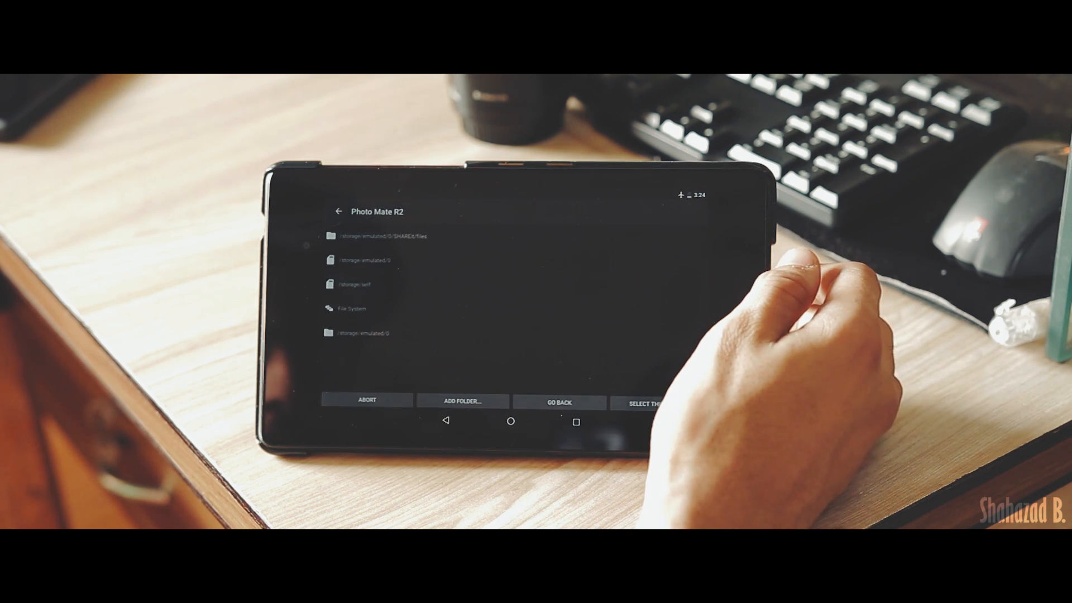
Step: Export to SHAREit/files as maximum-size JPG IMG_0961 Edit.jpg with overwrite and copy Exif on
click(641, 403)
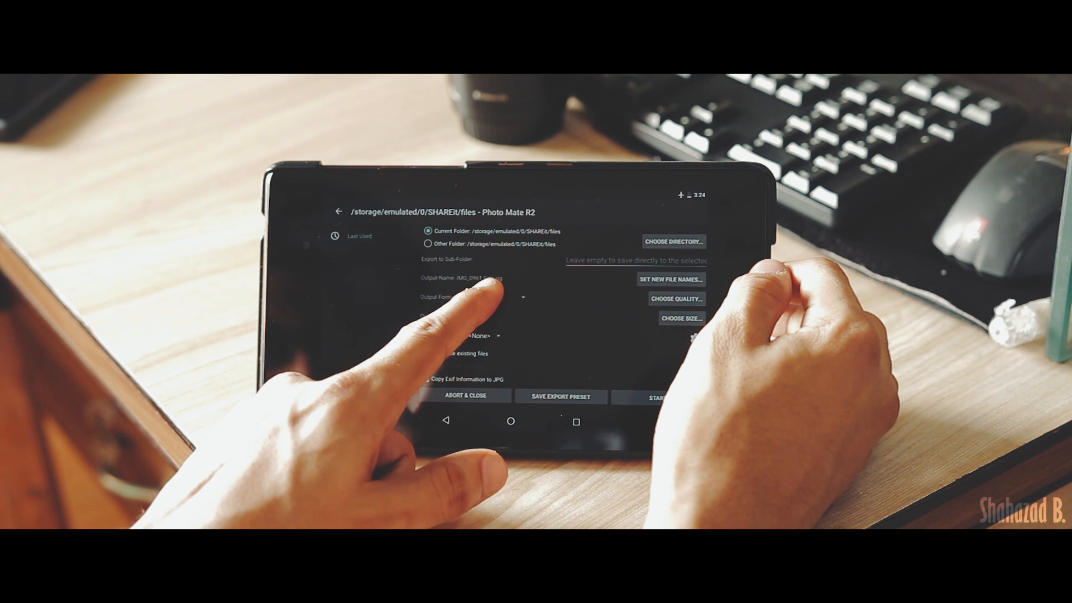
click(493, 301)
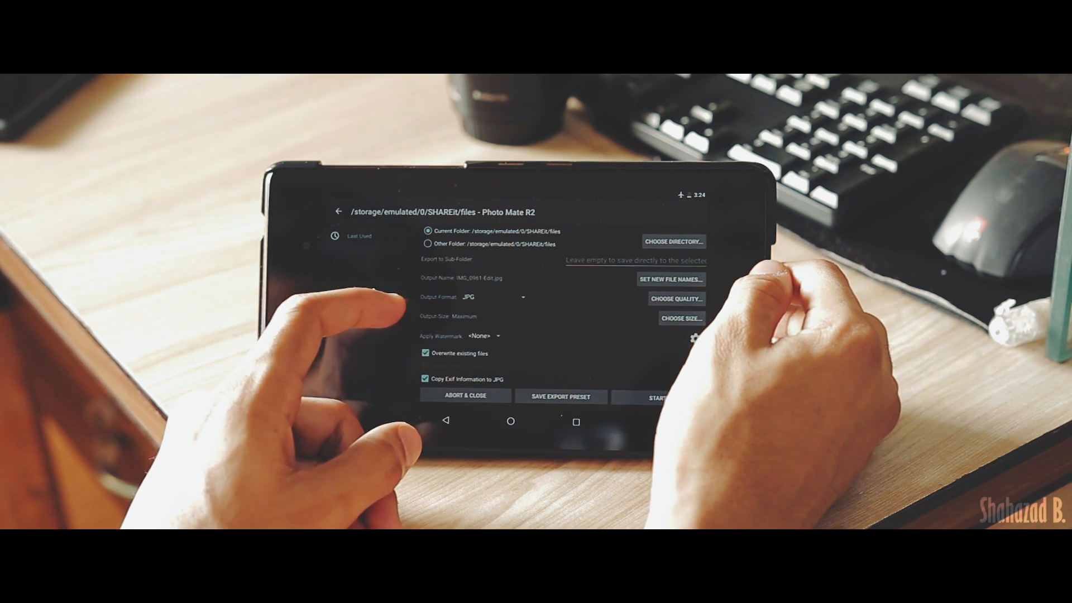
click(676, 299)
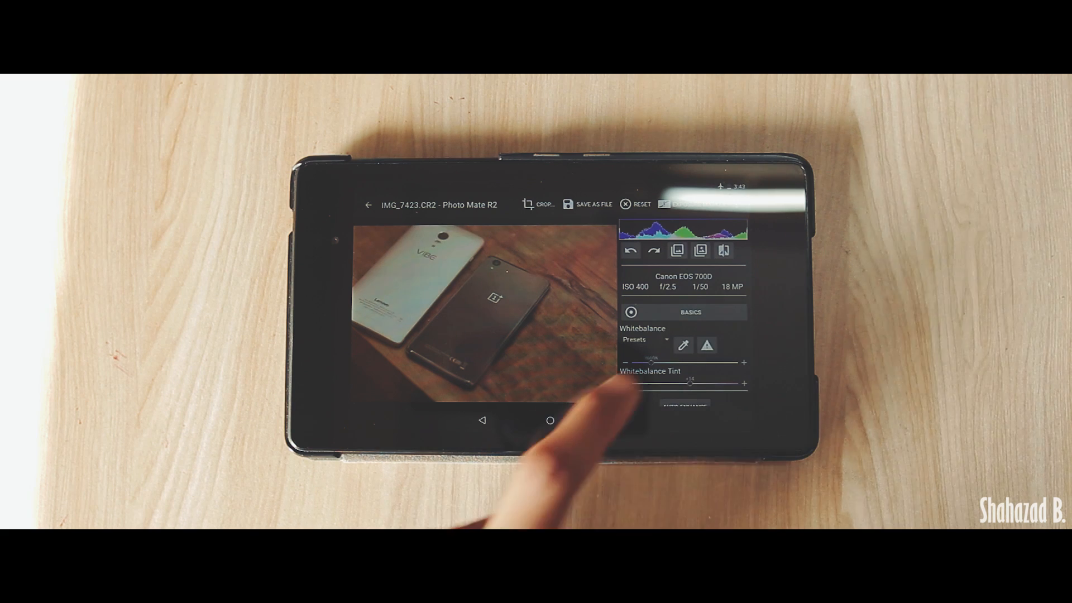
Step: Load IMG_7423.CR2 and adjust its Basics Exposure, Contrast, Shadows, Clarity and Vibrance sliders
click(684, 345)
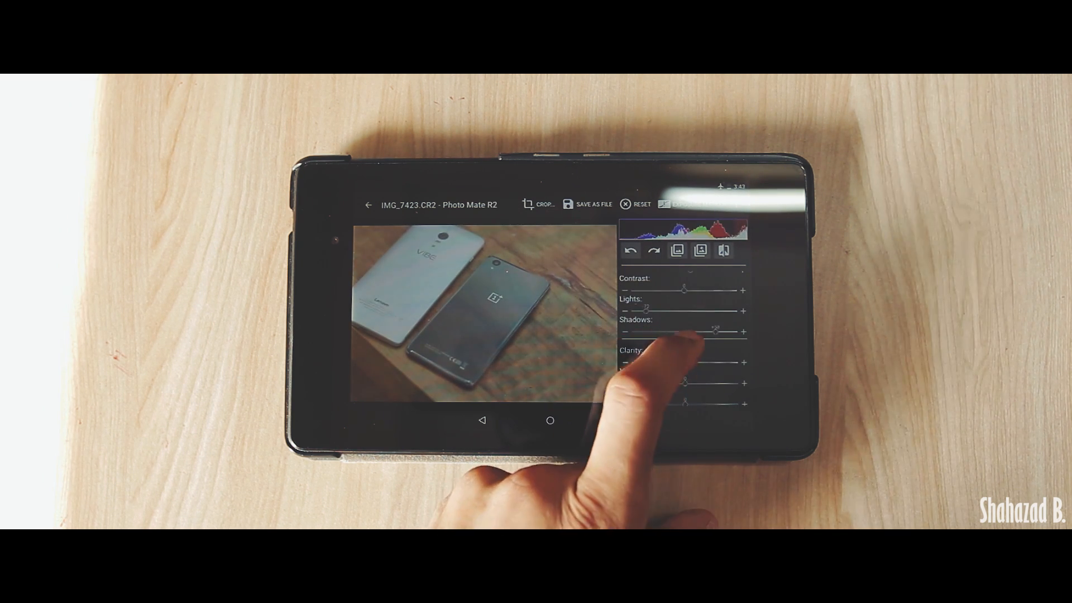
scroll(down, 3)
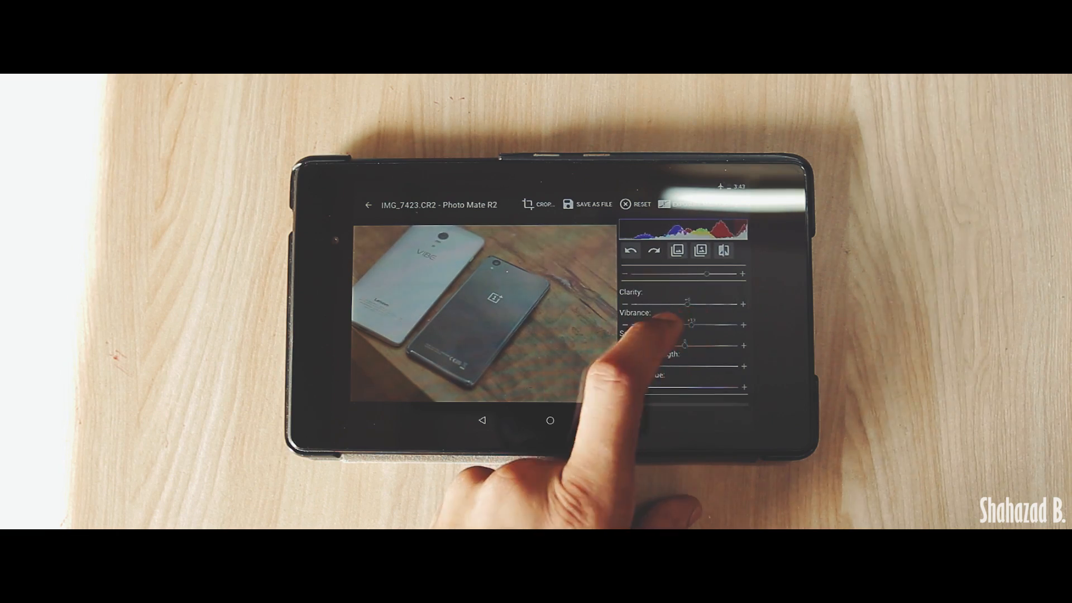
scroll(down, 3)
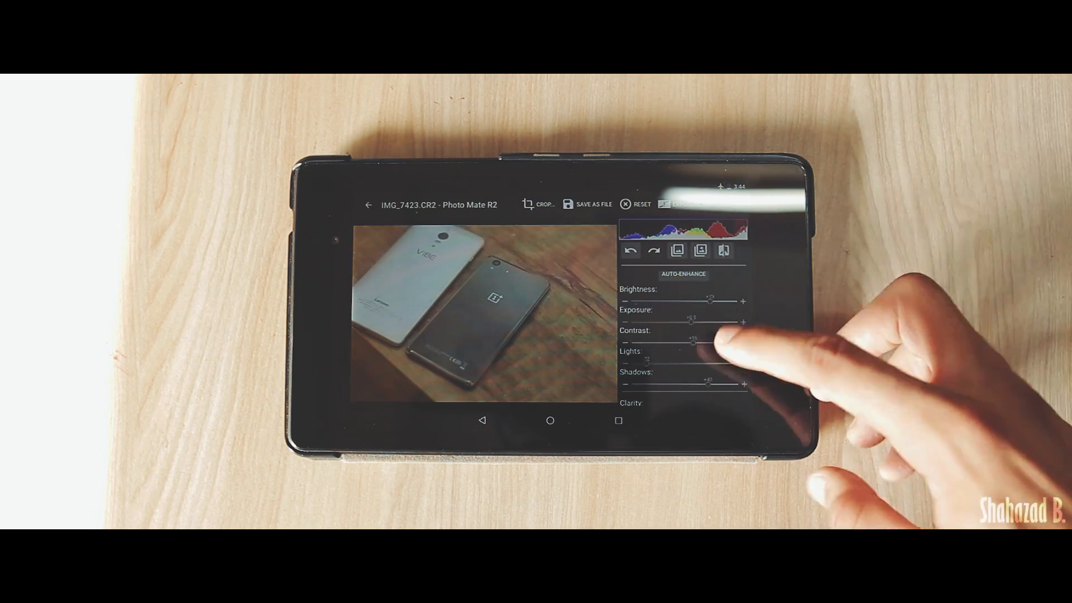
scroll(down, 3)
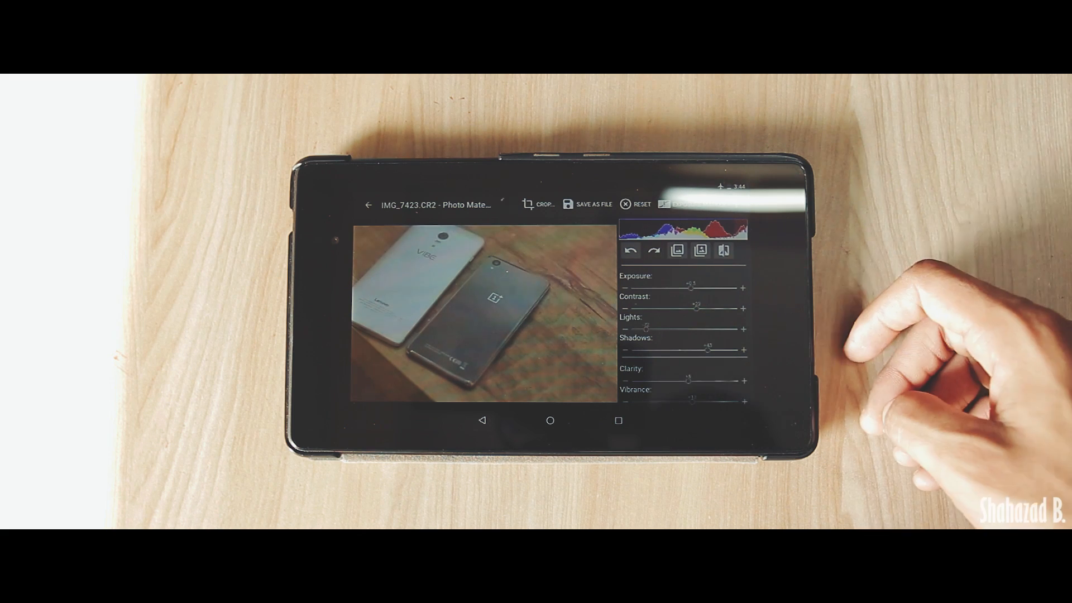
click(700, 250)
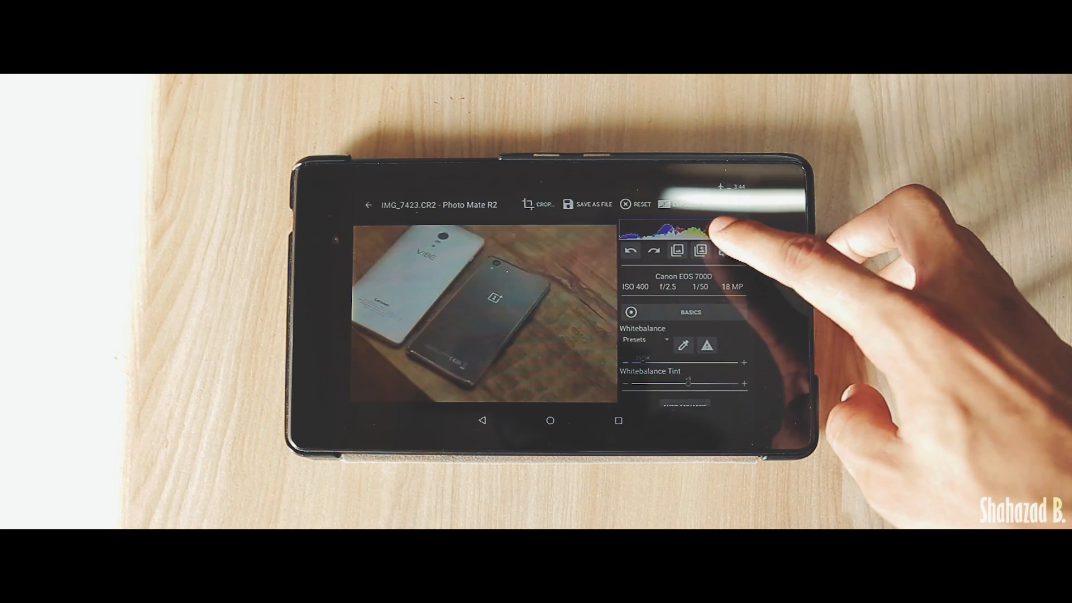